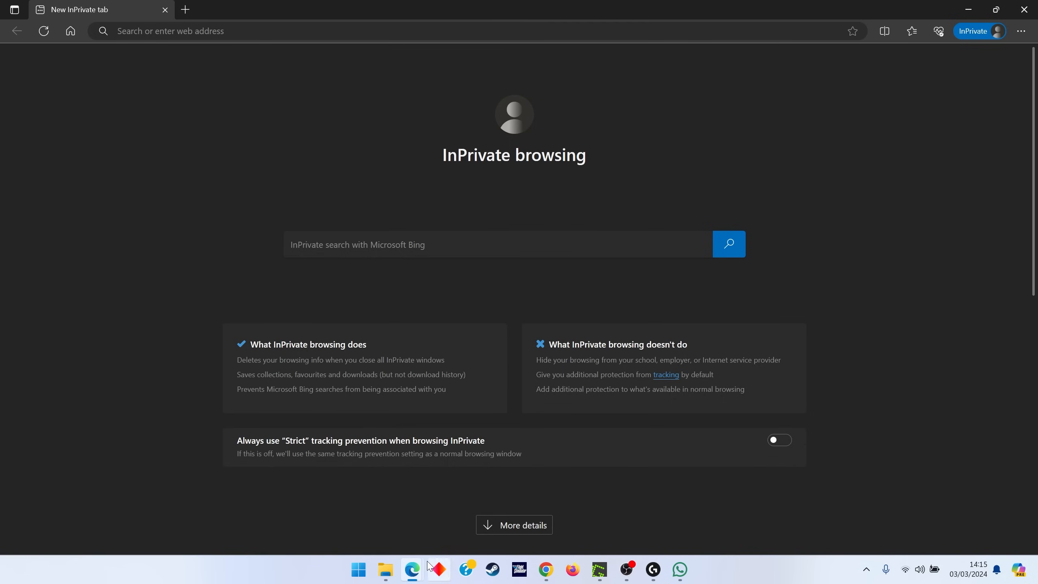
Launch a new InPrivate window from the Edge taskbar icon's quick tasks.
right_click(411, 570)
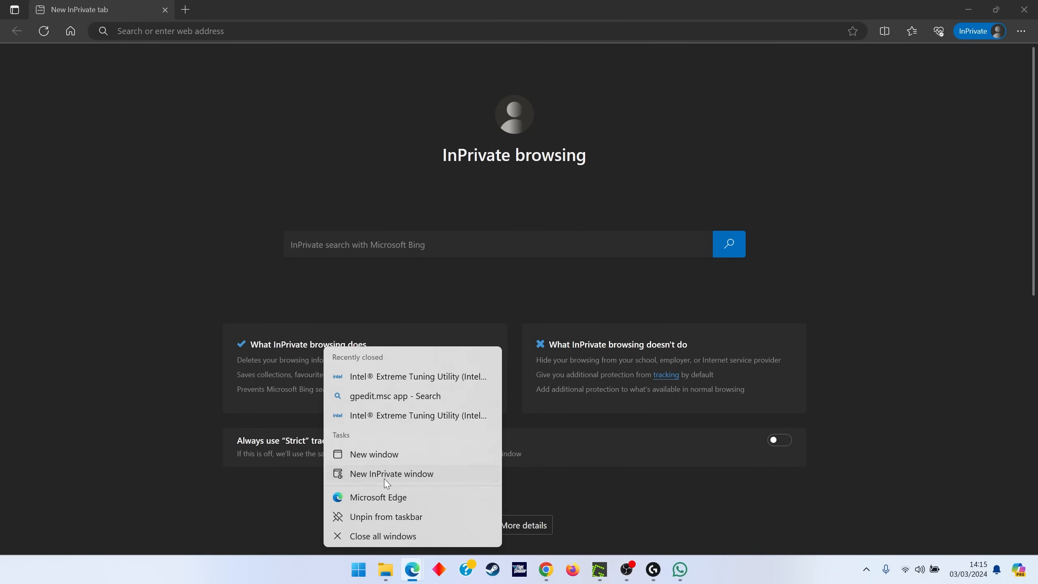
left_click(390, 474)
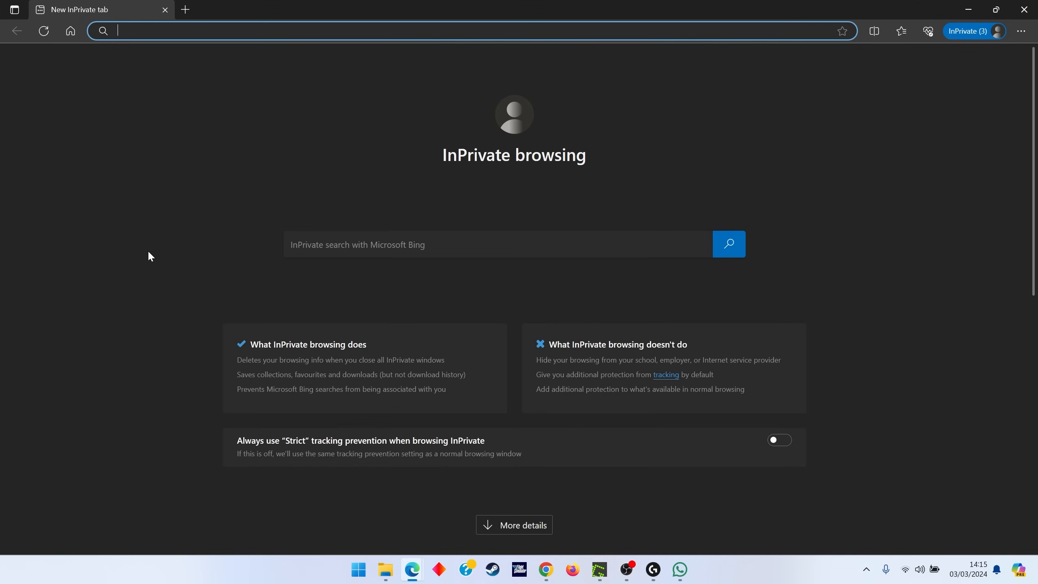
type("portal.office.com")
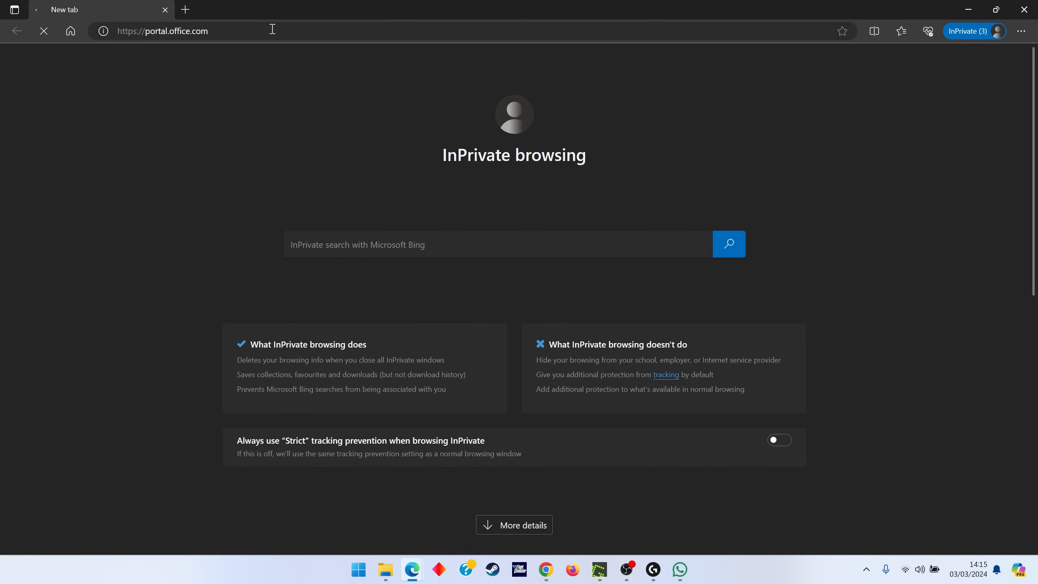
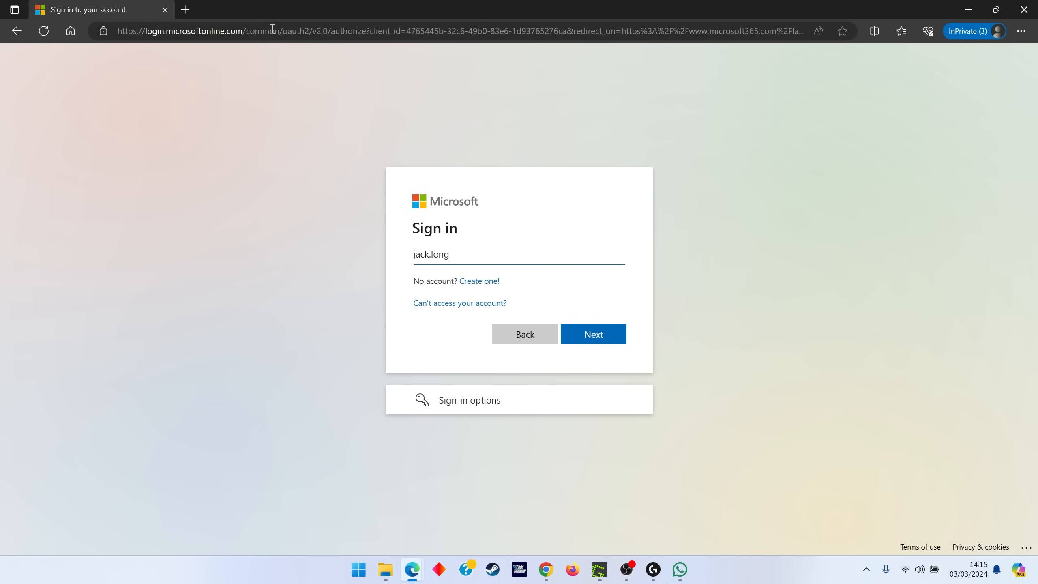
type("@")
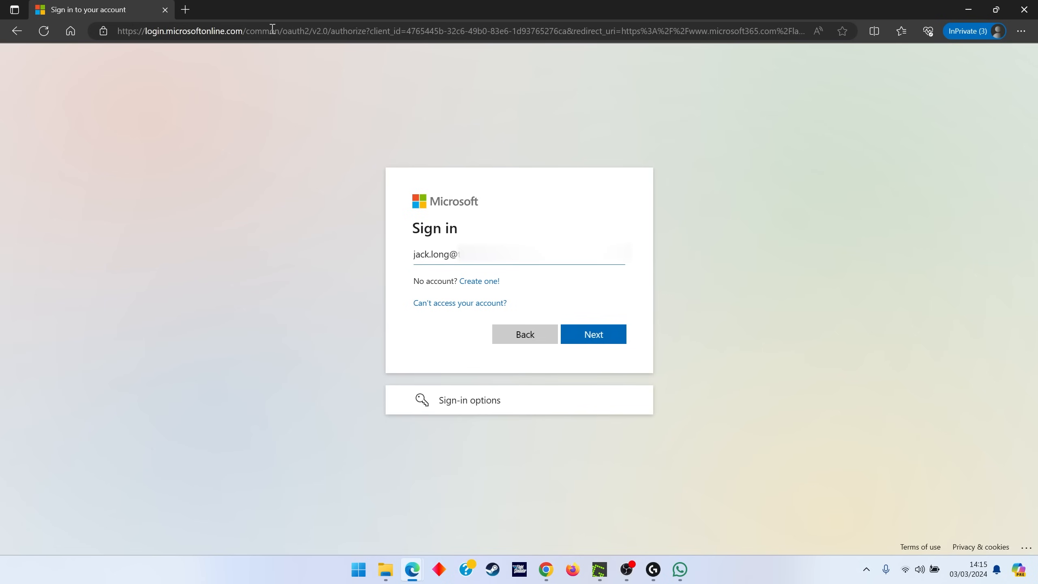
left_click(593, 334)
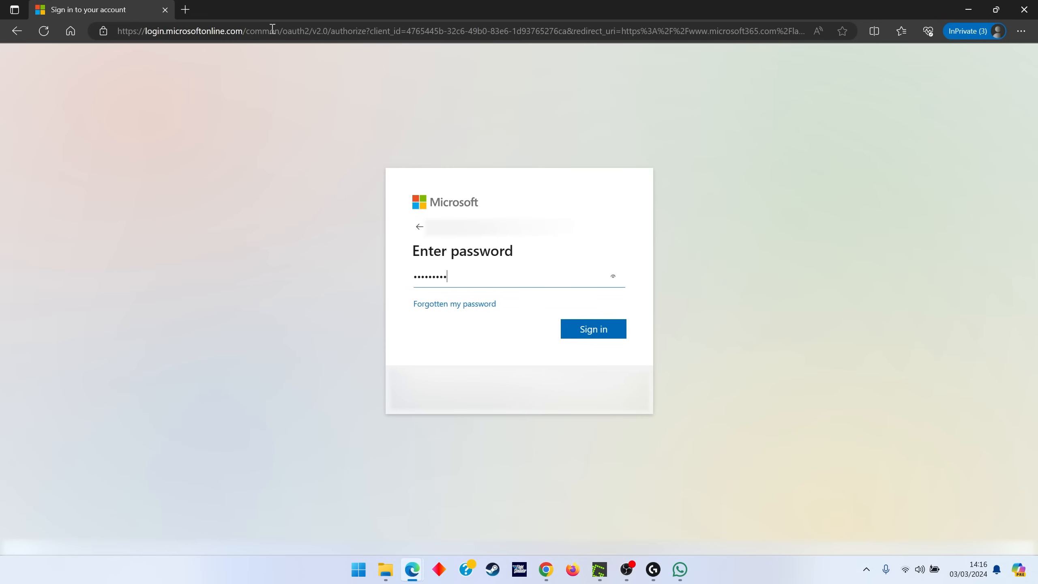
left_click(593, 330)
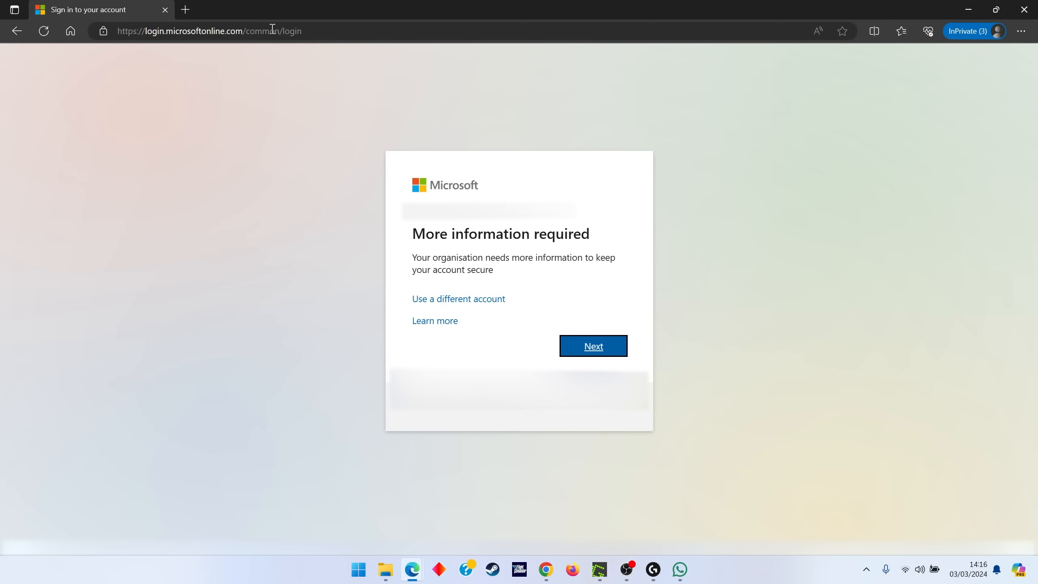
mouse_move(503, 249)
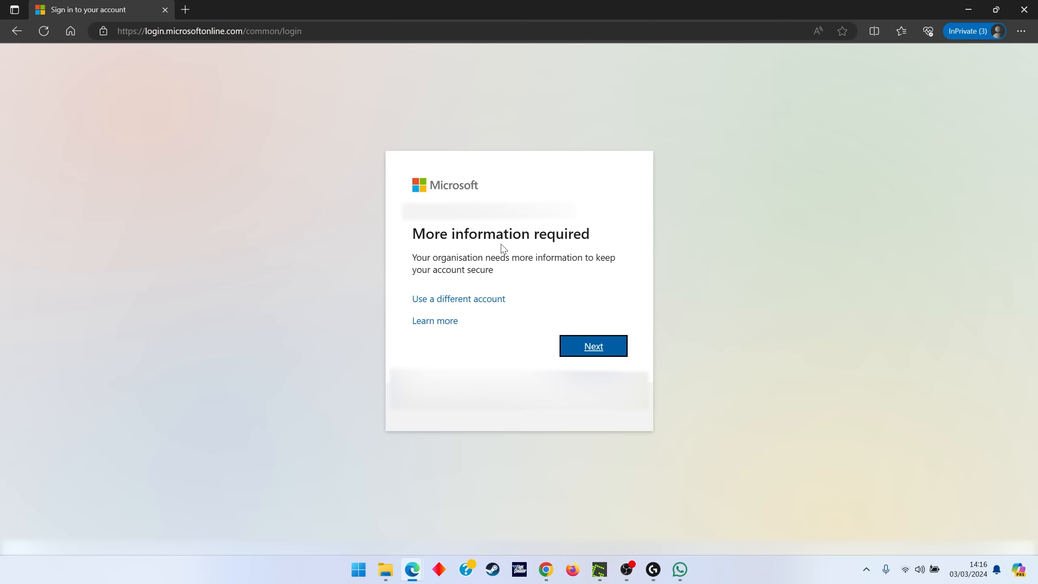
mouse_move(584, 314)
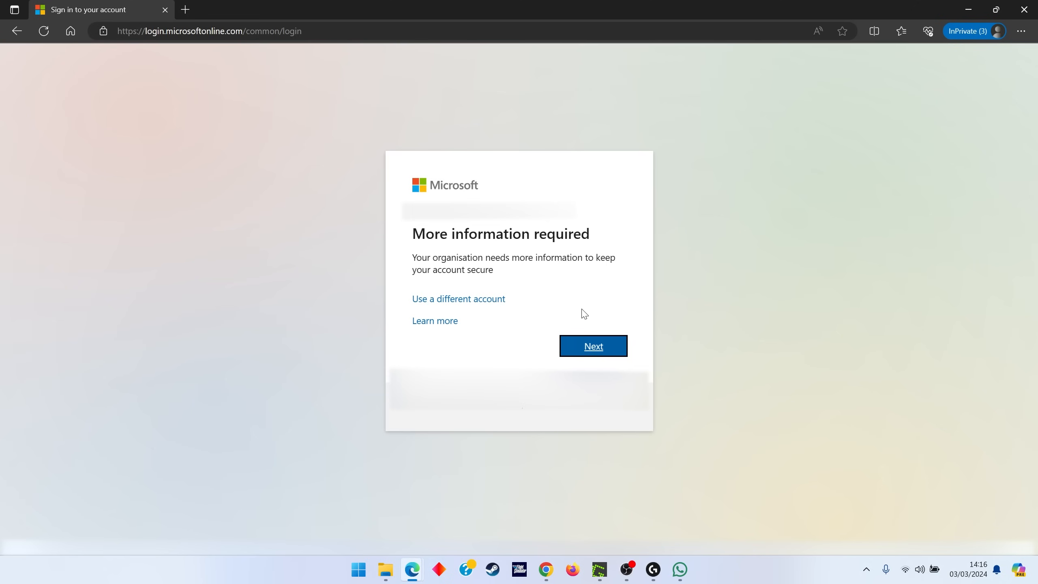
Continue past More information required to the Keep your account secure setup.
left_click(592, 346)
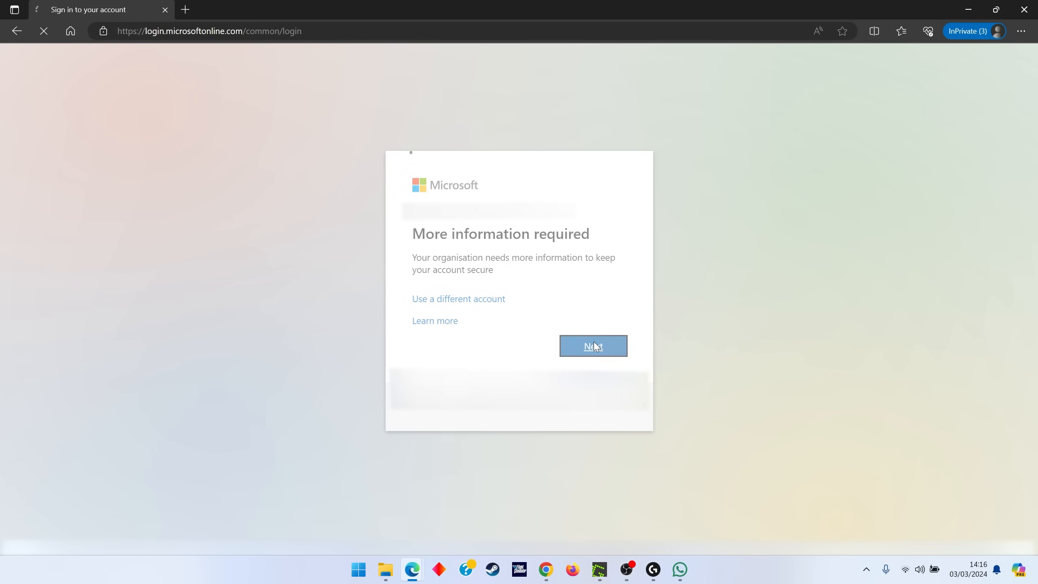
left_click(593, 346)
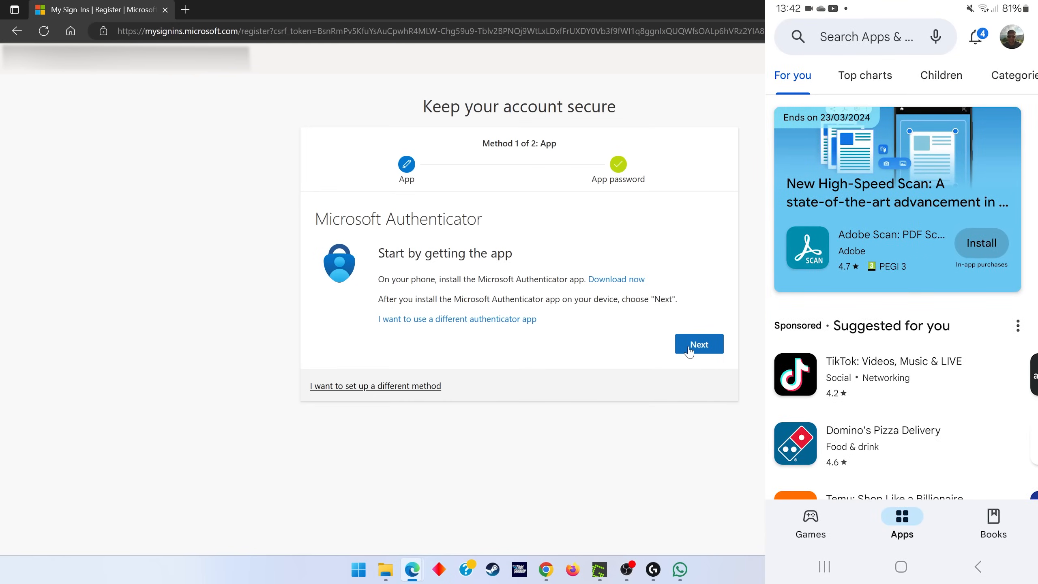
Find Microsoft Authenticator in the phone's Play Store and advance setup to the QR code.
left_click(860, 37)
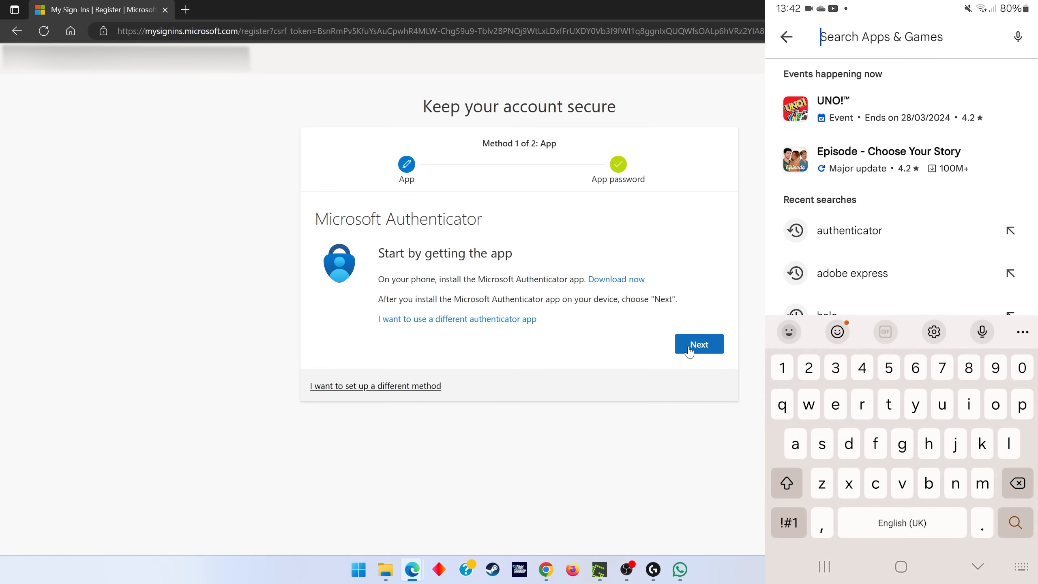
type("authenticator")
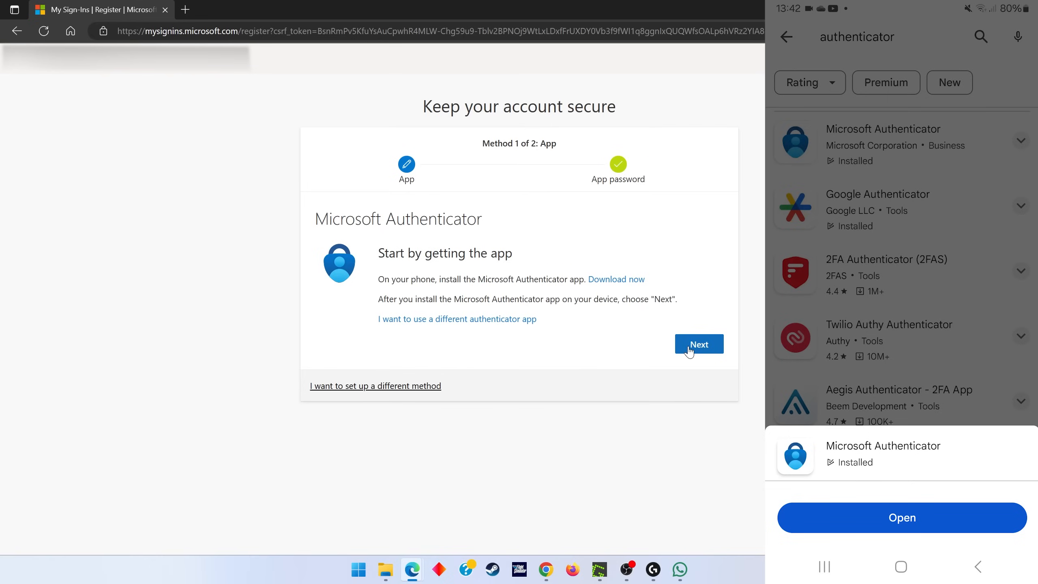
left_click(901, 517)
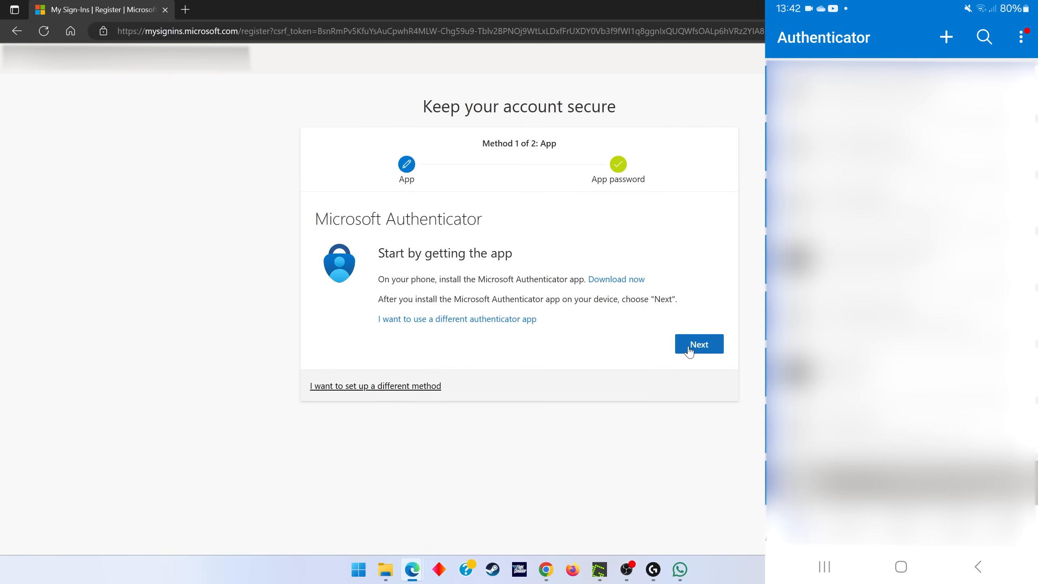
left_click(698, 344)
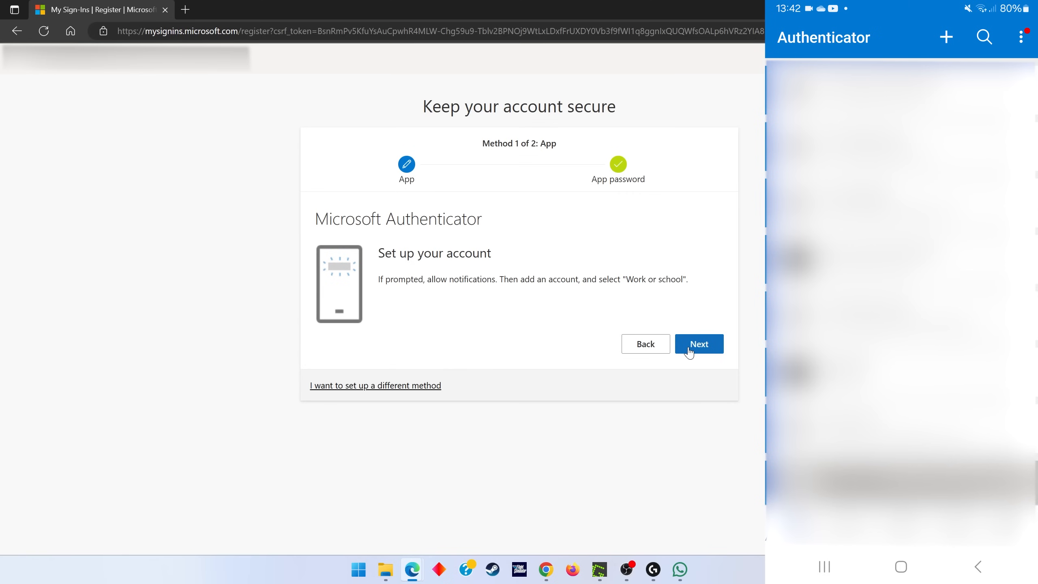
left_click(698, 344)
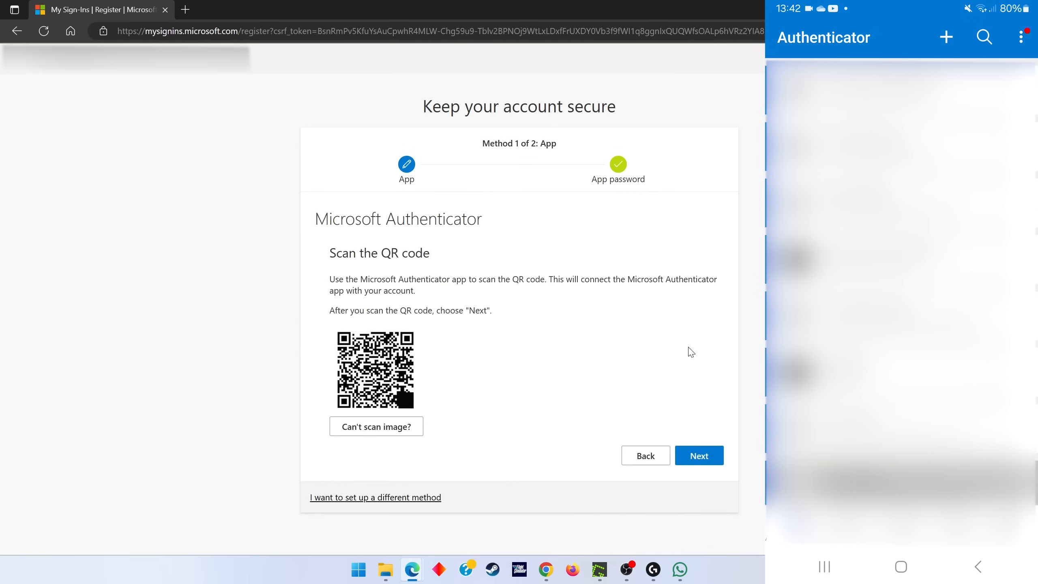
Add a work or school account in Authenticator by scanning the page's QR code.
left_click(946, 37)
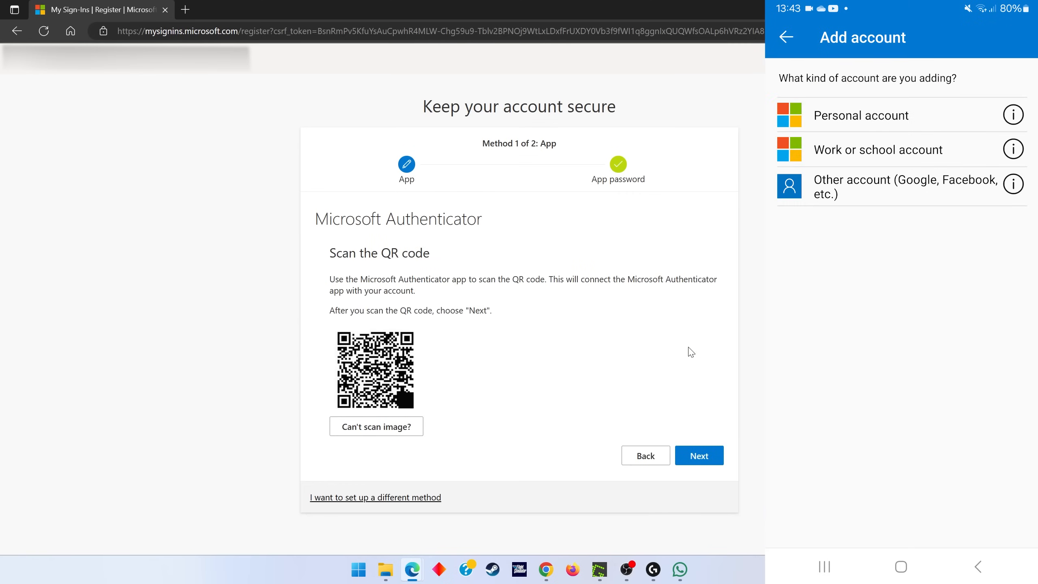
left_click(879, 150)
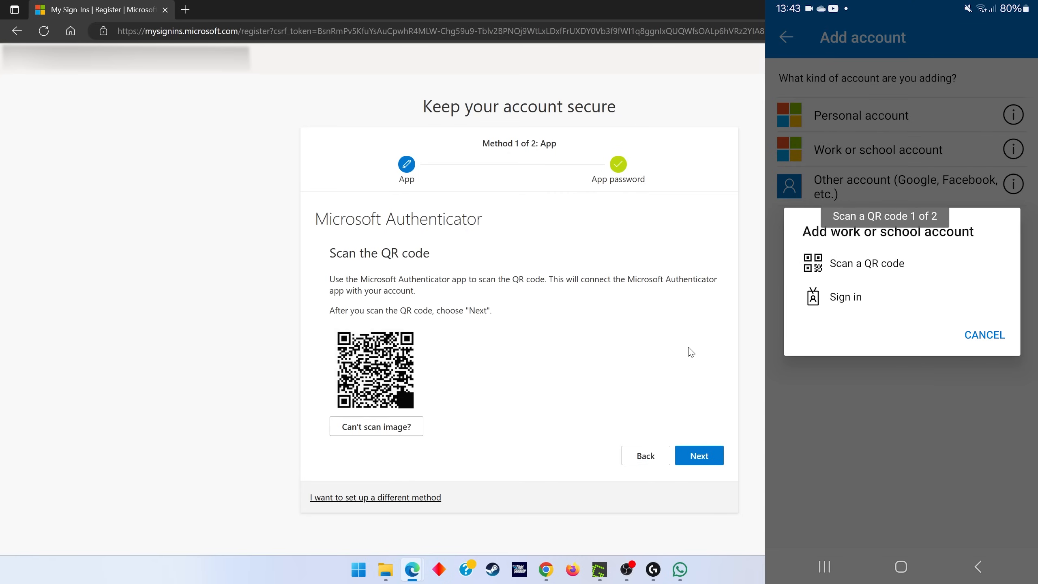
left_click(866, 262)
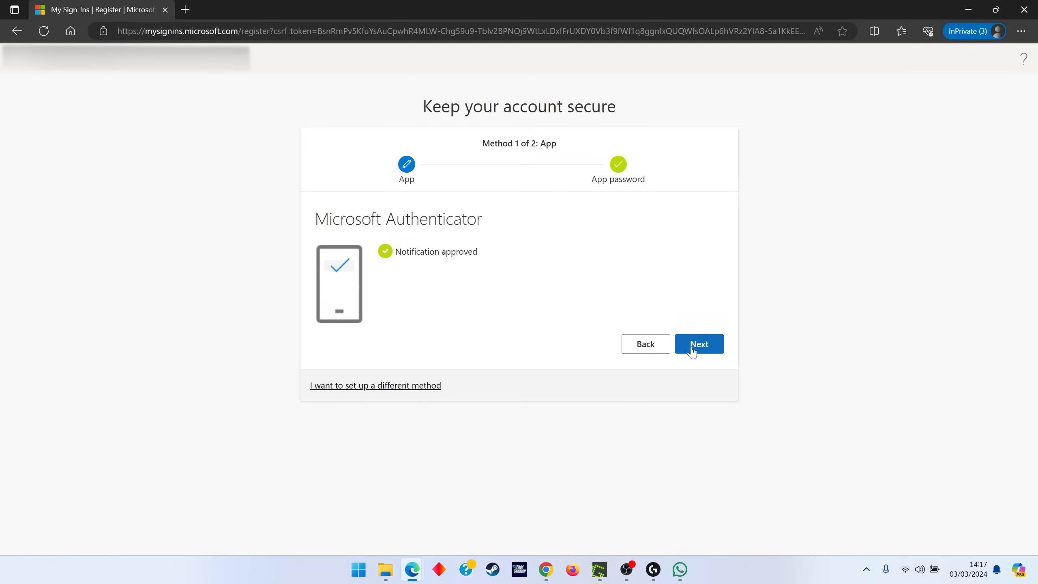
Continue past the approved notification and review the app password name on the Success page.
left_click(697, 344)
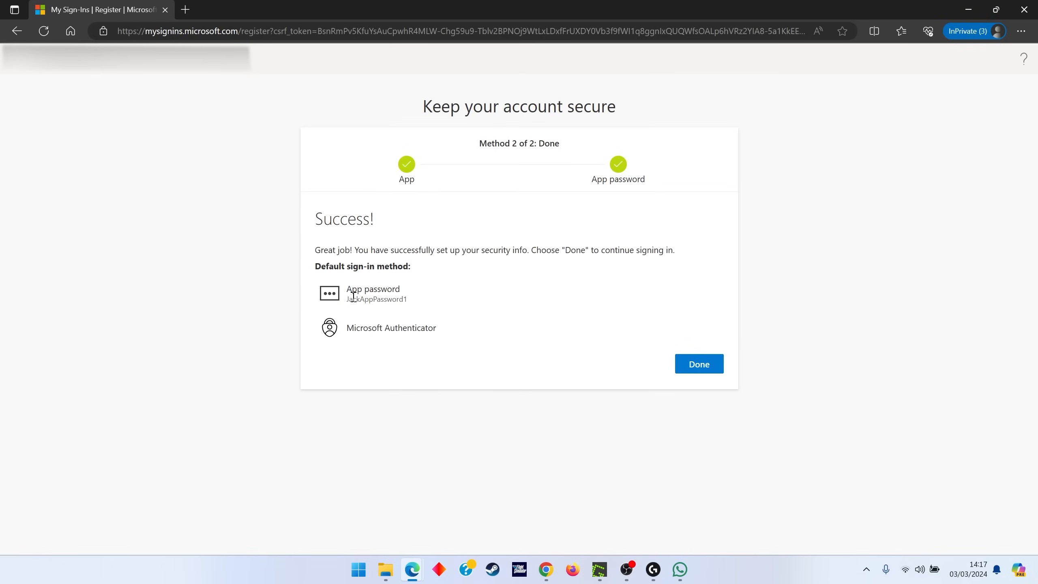
double_click(377, 298)
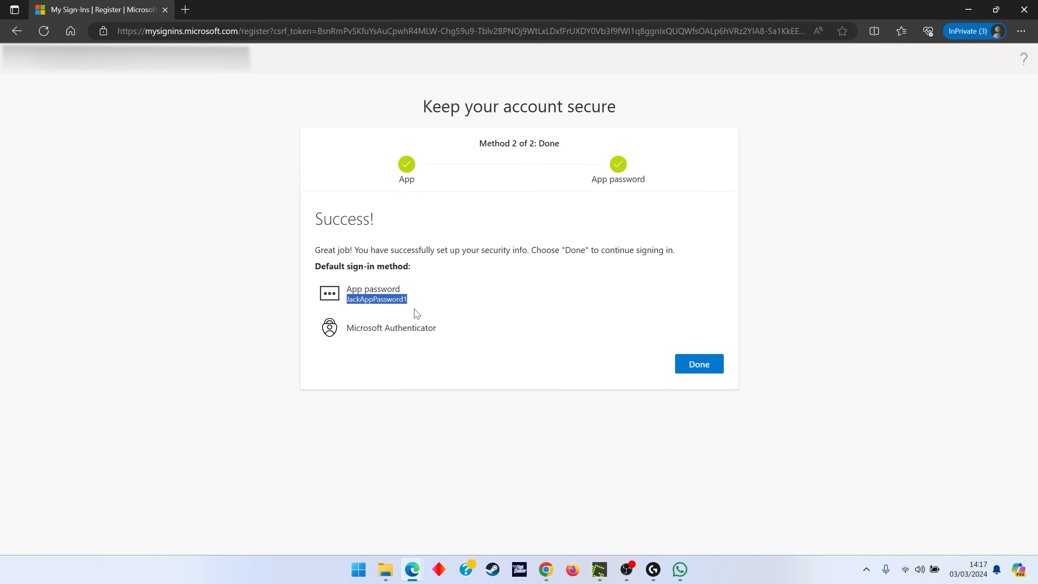
left_click(417, 312)
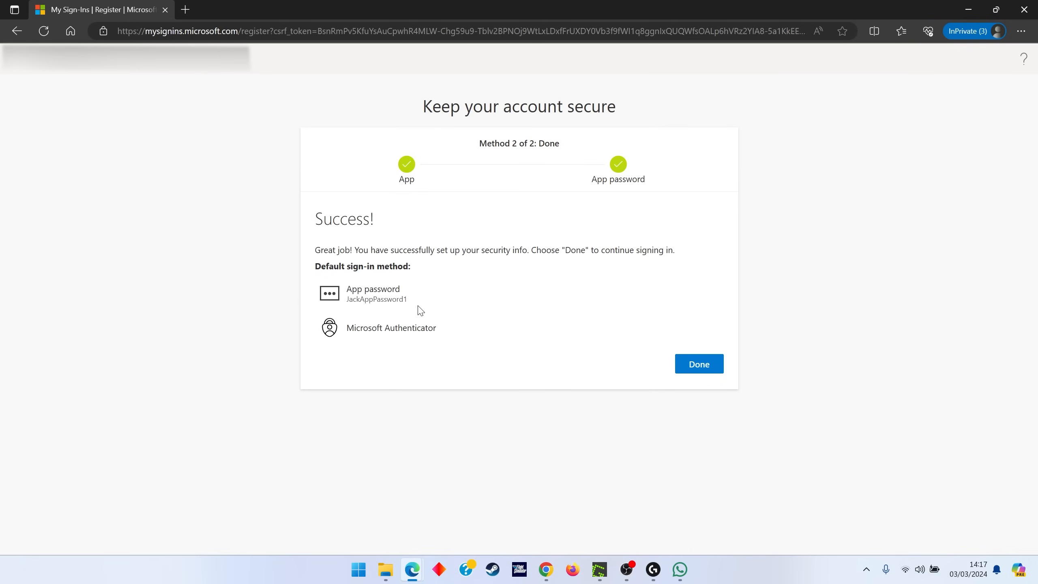
mouse_move(410, 319)
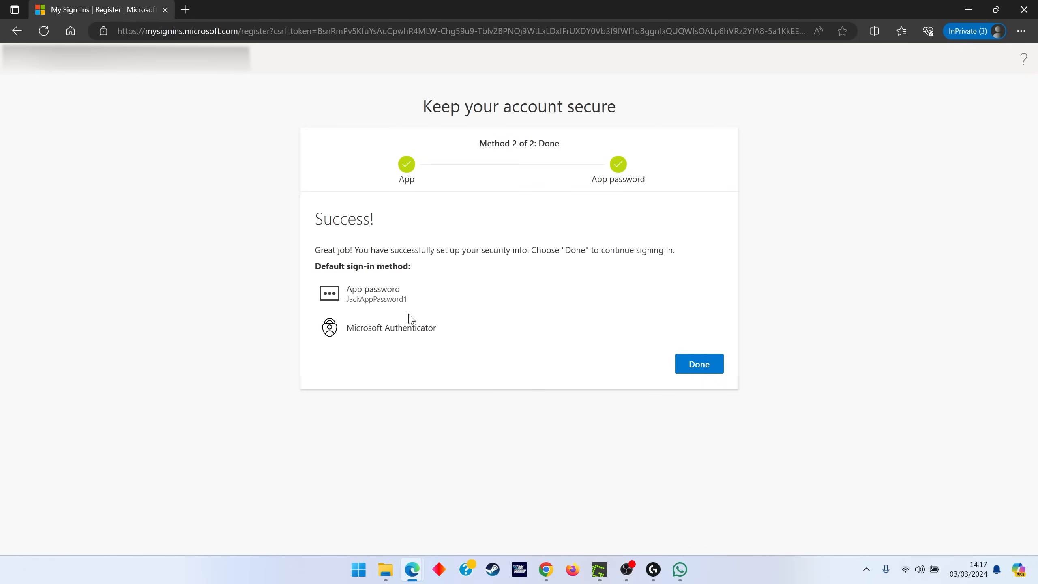
mouse_move(349, 329)
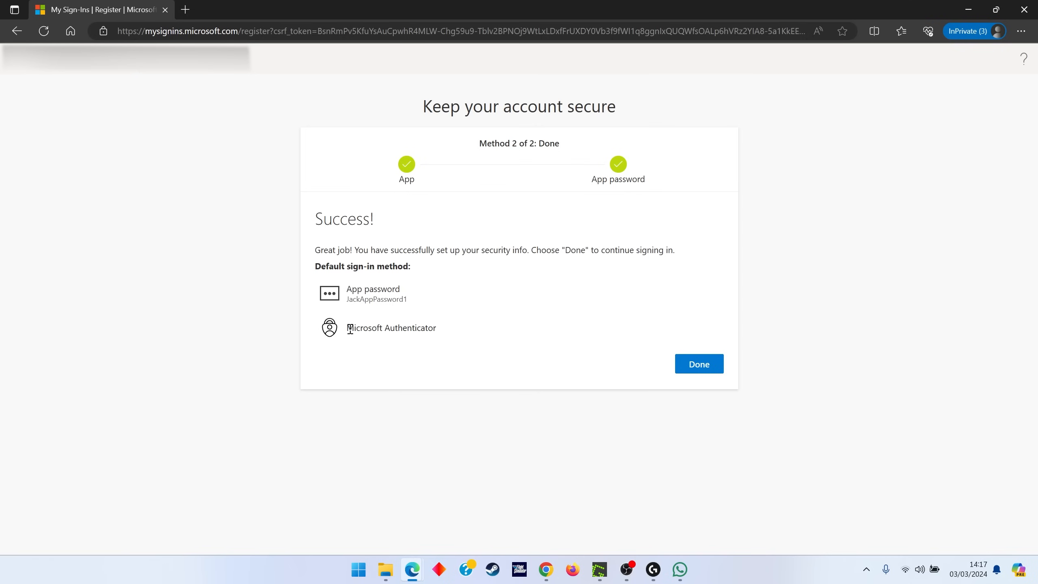
mouse_move(525, 326)
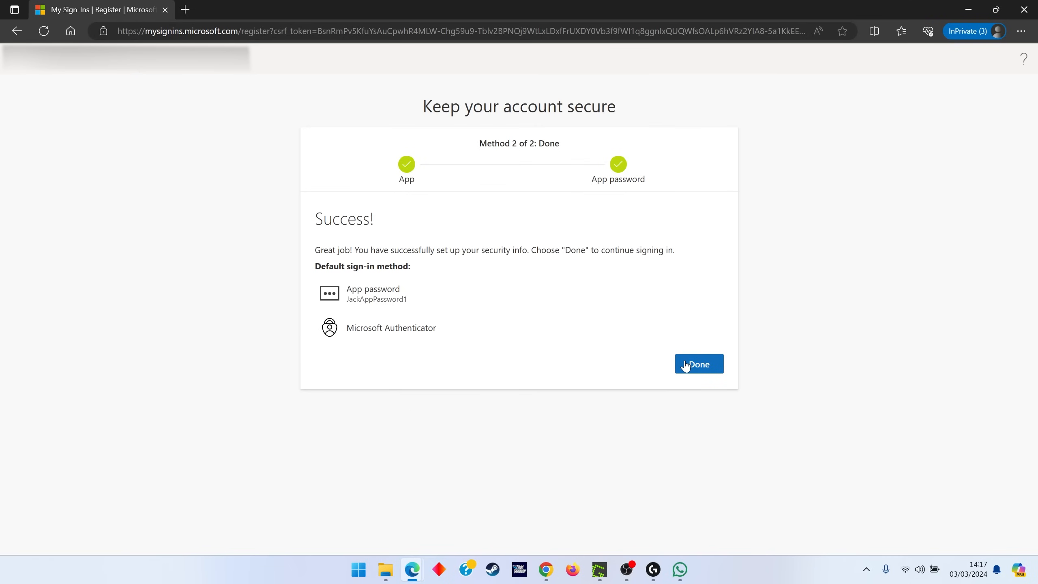
Finish security setup and decline Stay signed in to reach Microsoft 365 home.
left_click(698, 365)
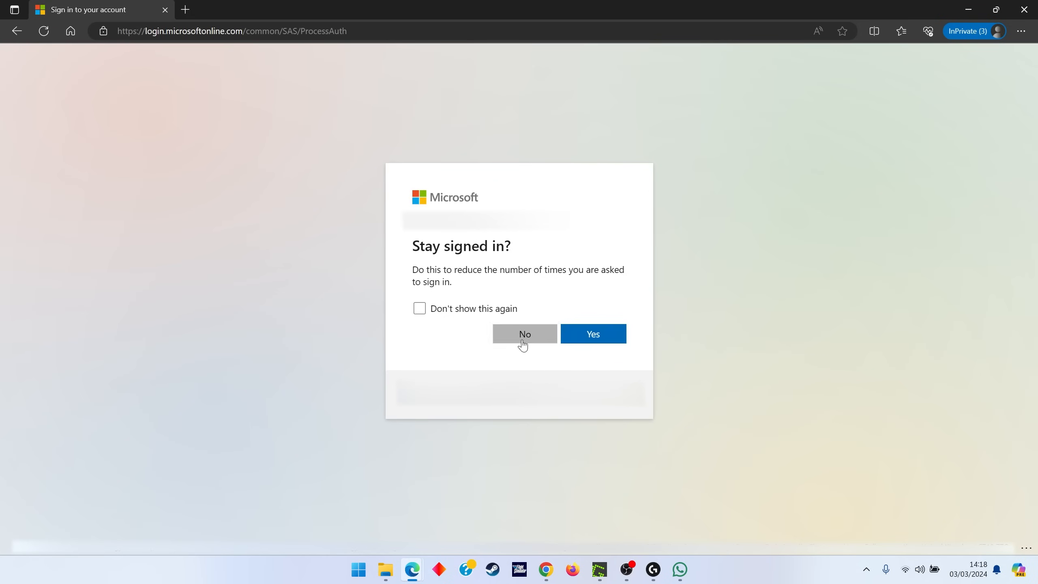
left_click(523, 334)
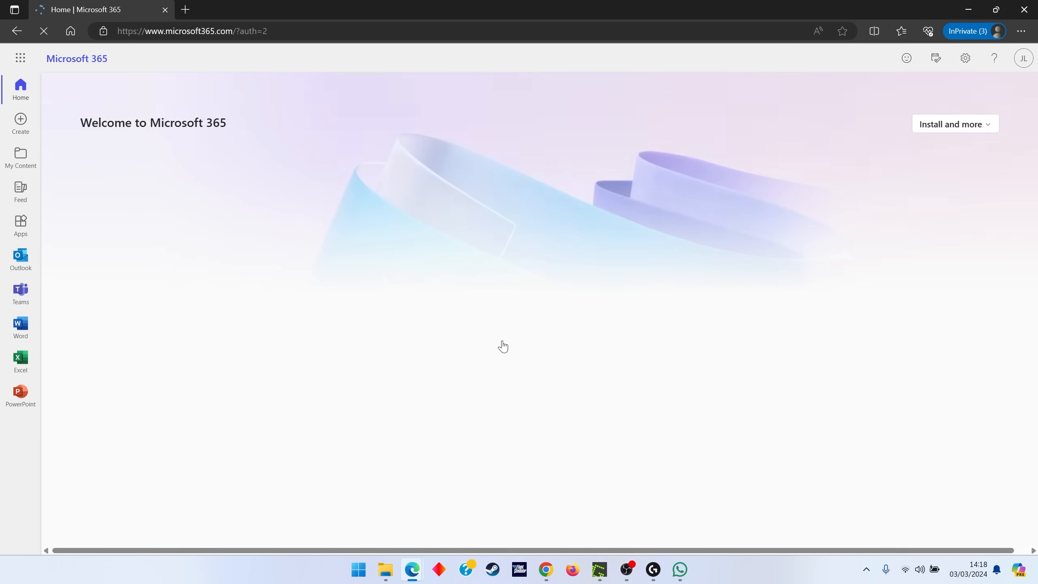